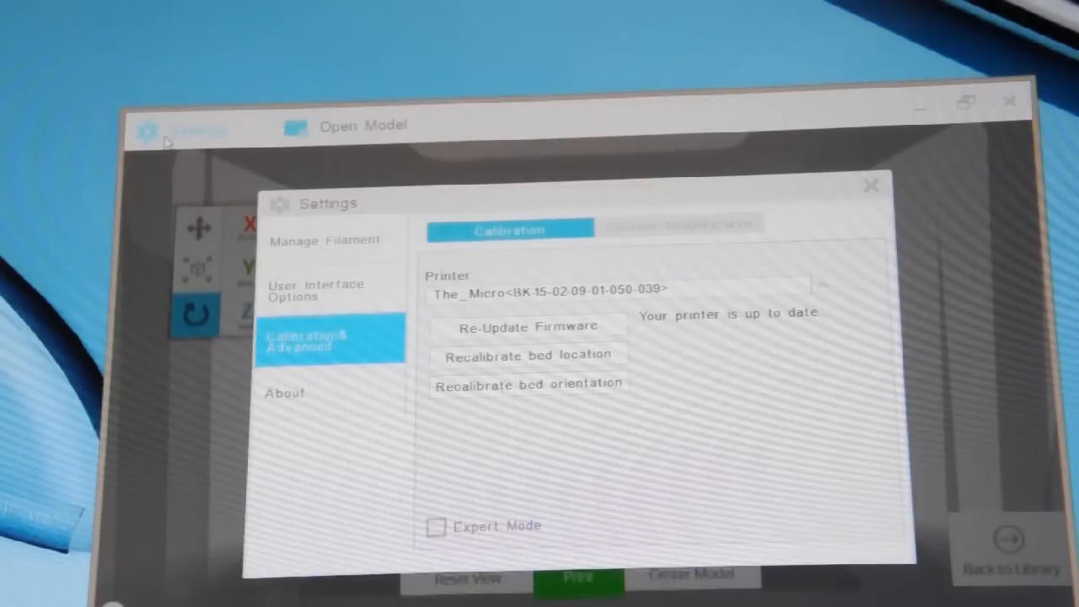
# Remove the loaded yellow PLA filament from the Manage Filament page, reaching Locate your Material
pyautogui.click(331, 240)
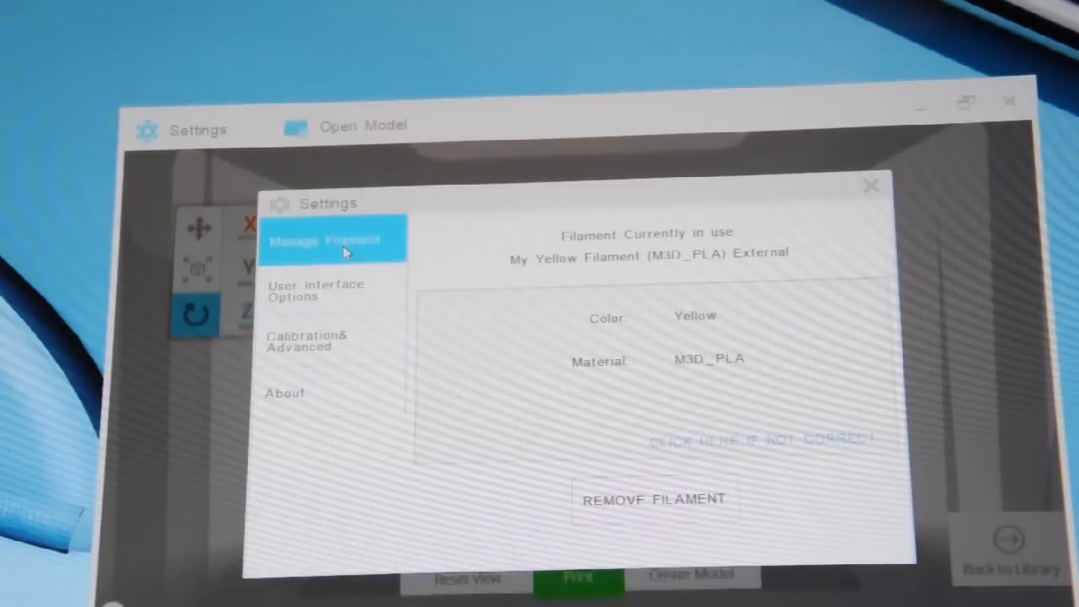
pyautogui.click(654, 499)
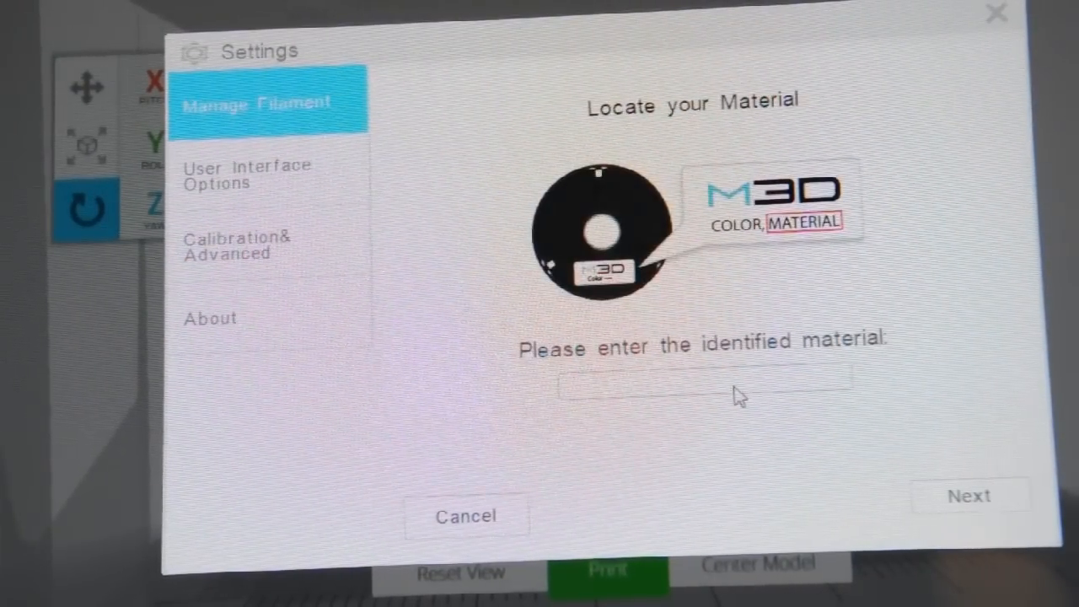
# Enter PLA as the material, keep Yellow as the color, and begin warming the nozzle
pyautogui.write('pla')
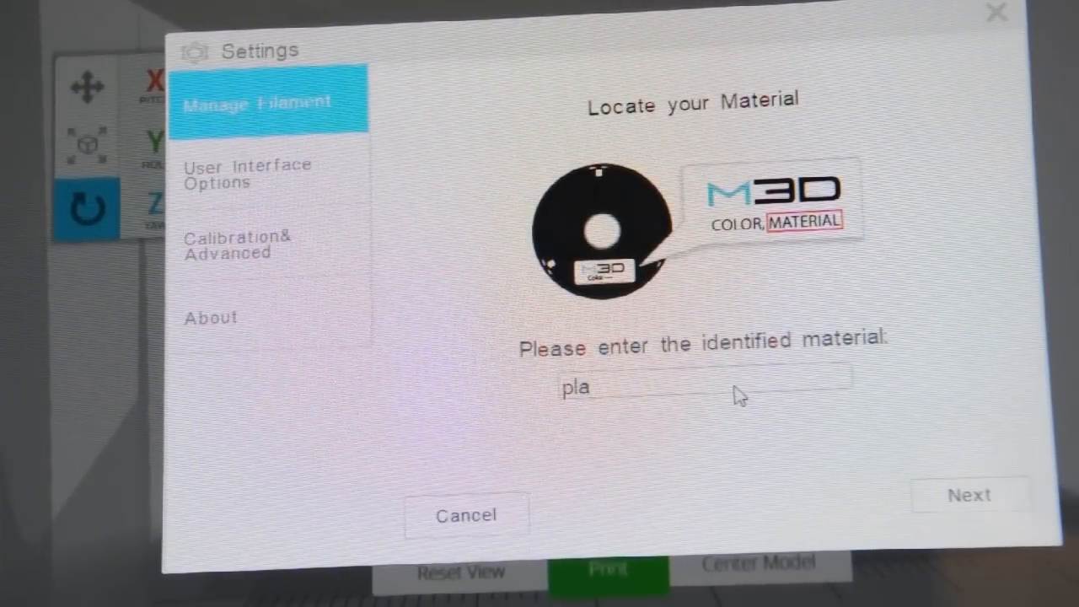
pyautogui.click(970, 496)
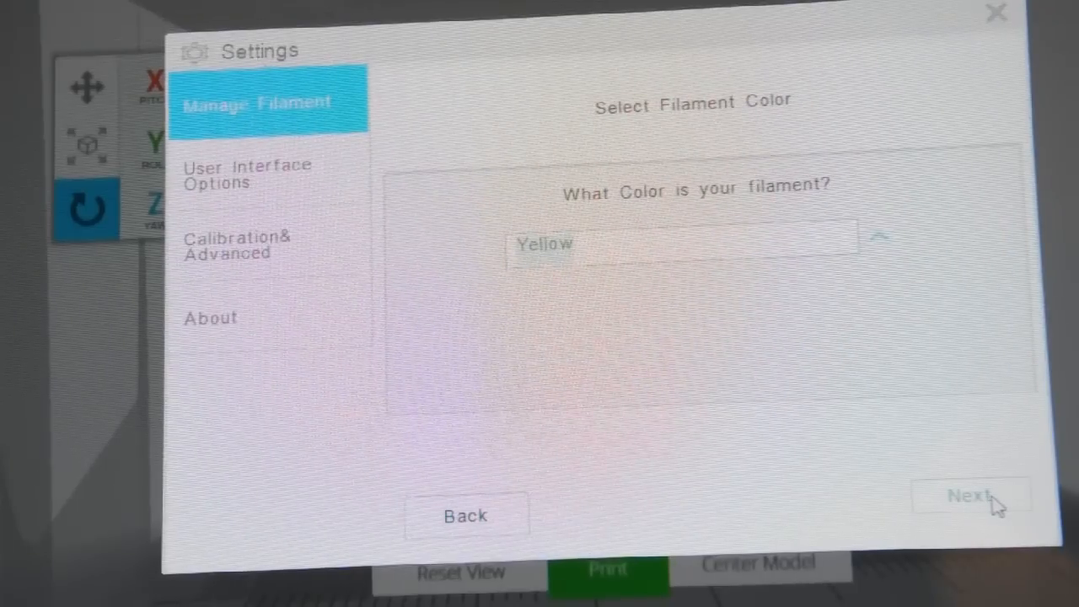
pyautogui.click(971, 496)
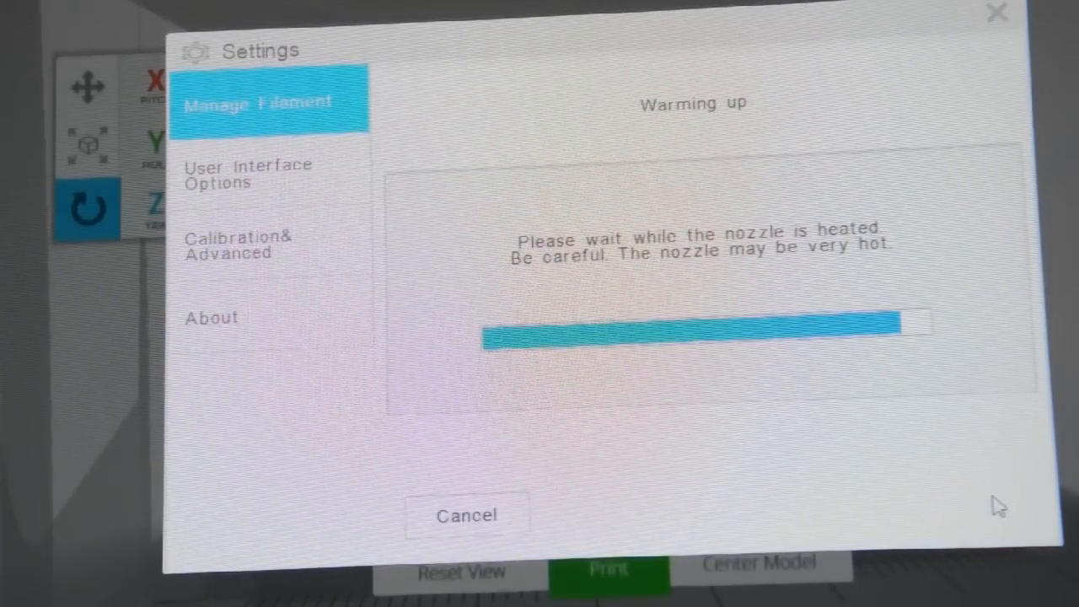